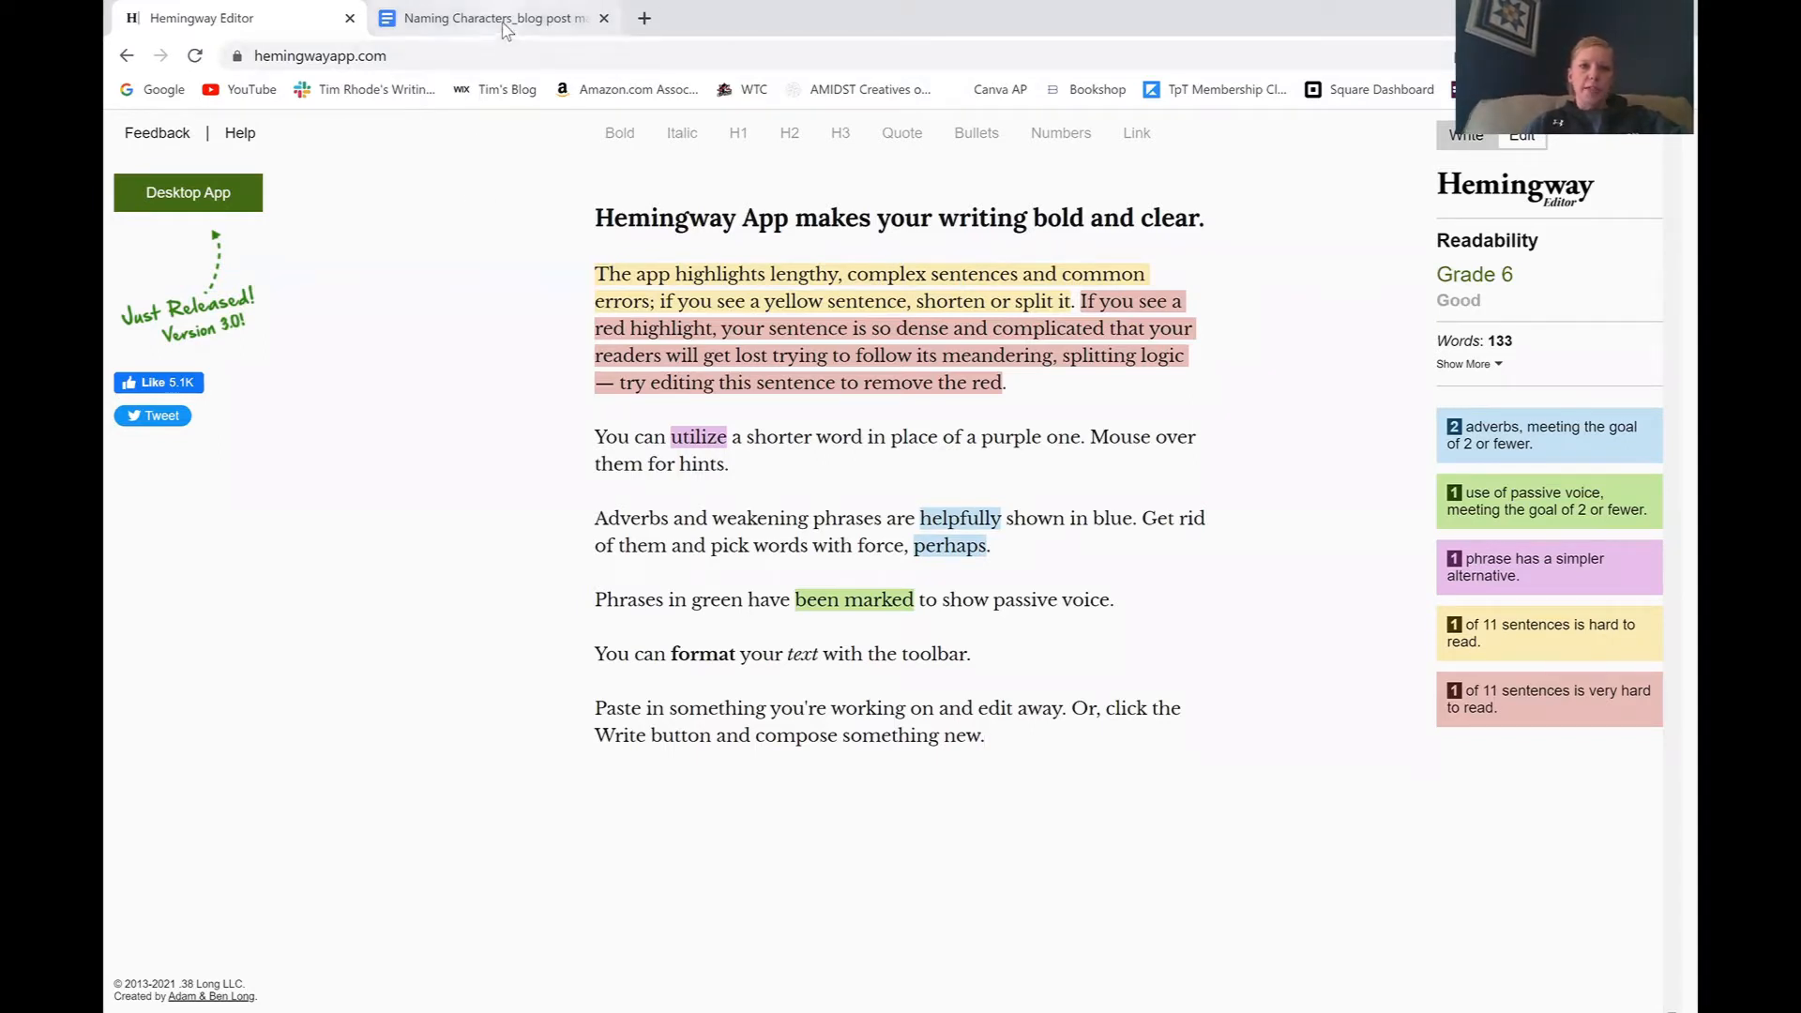
- Copy the Naming Characters post's first three paragraphs from Google Docs into the clipboard
left_click(494, 17)
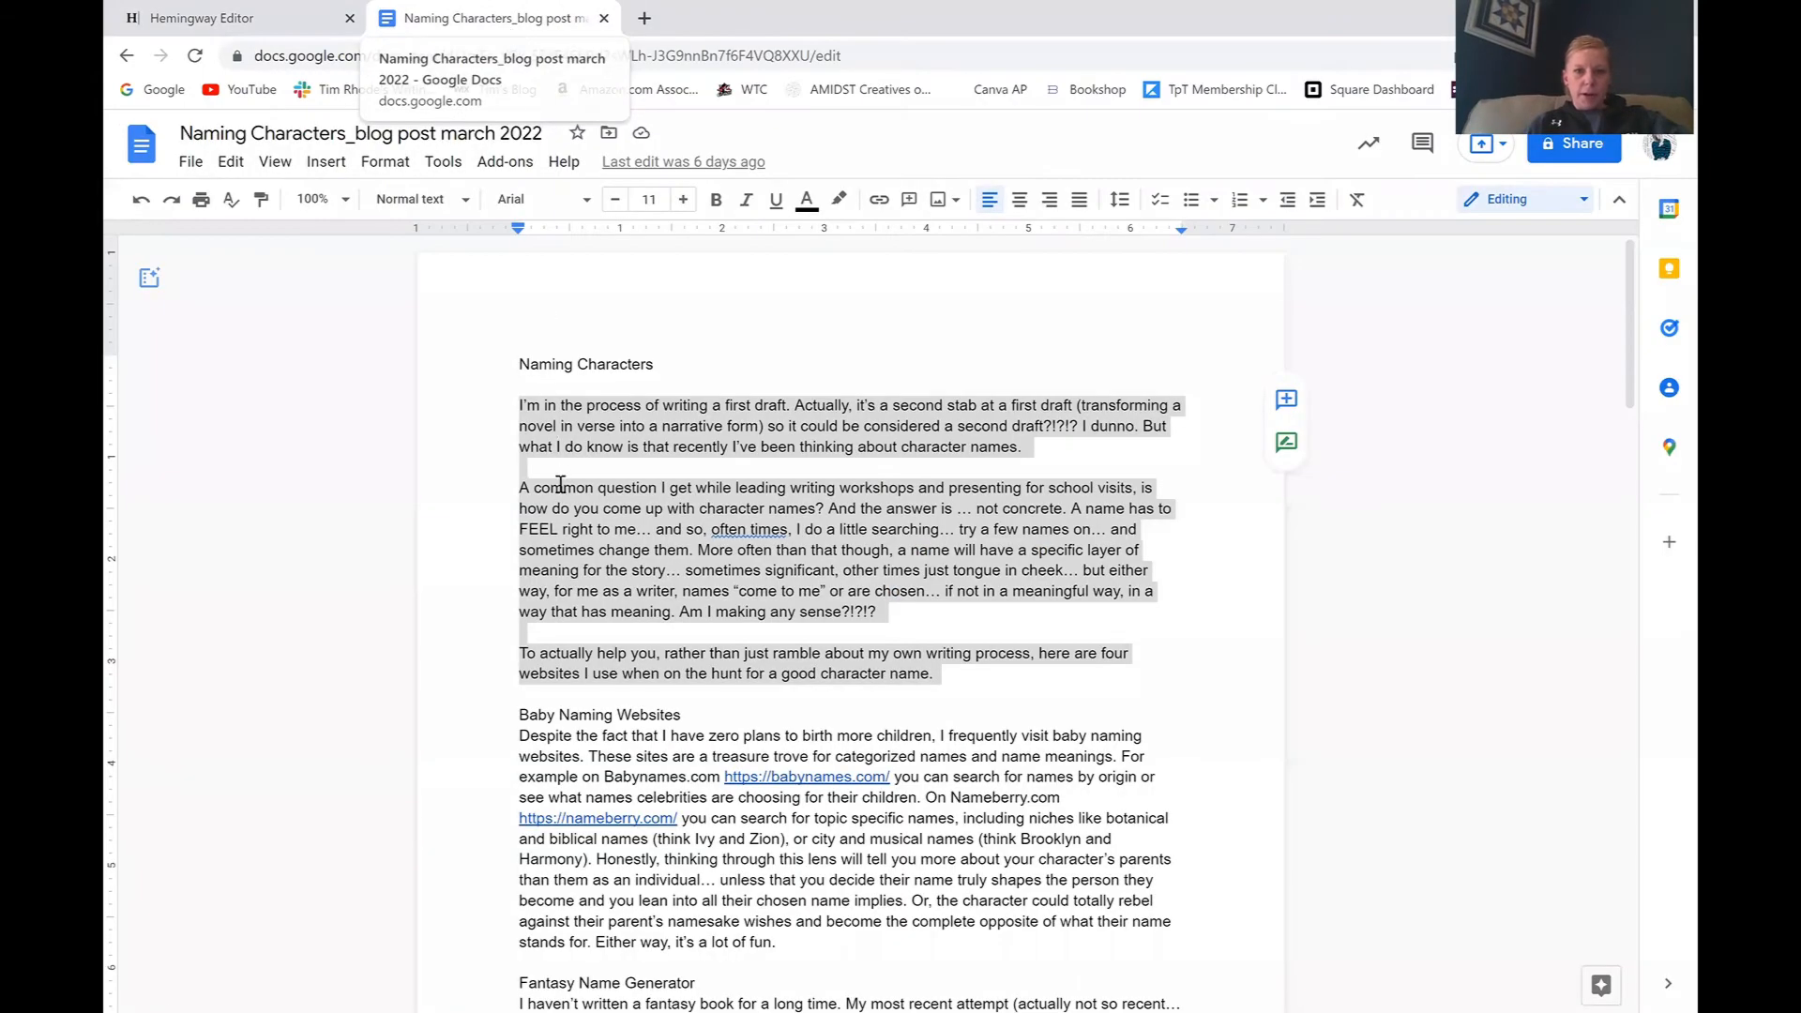
left_click_drag(518, 404, 932, 673)
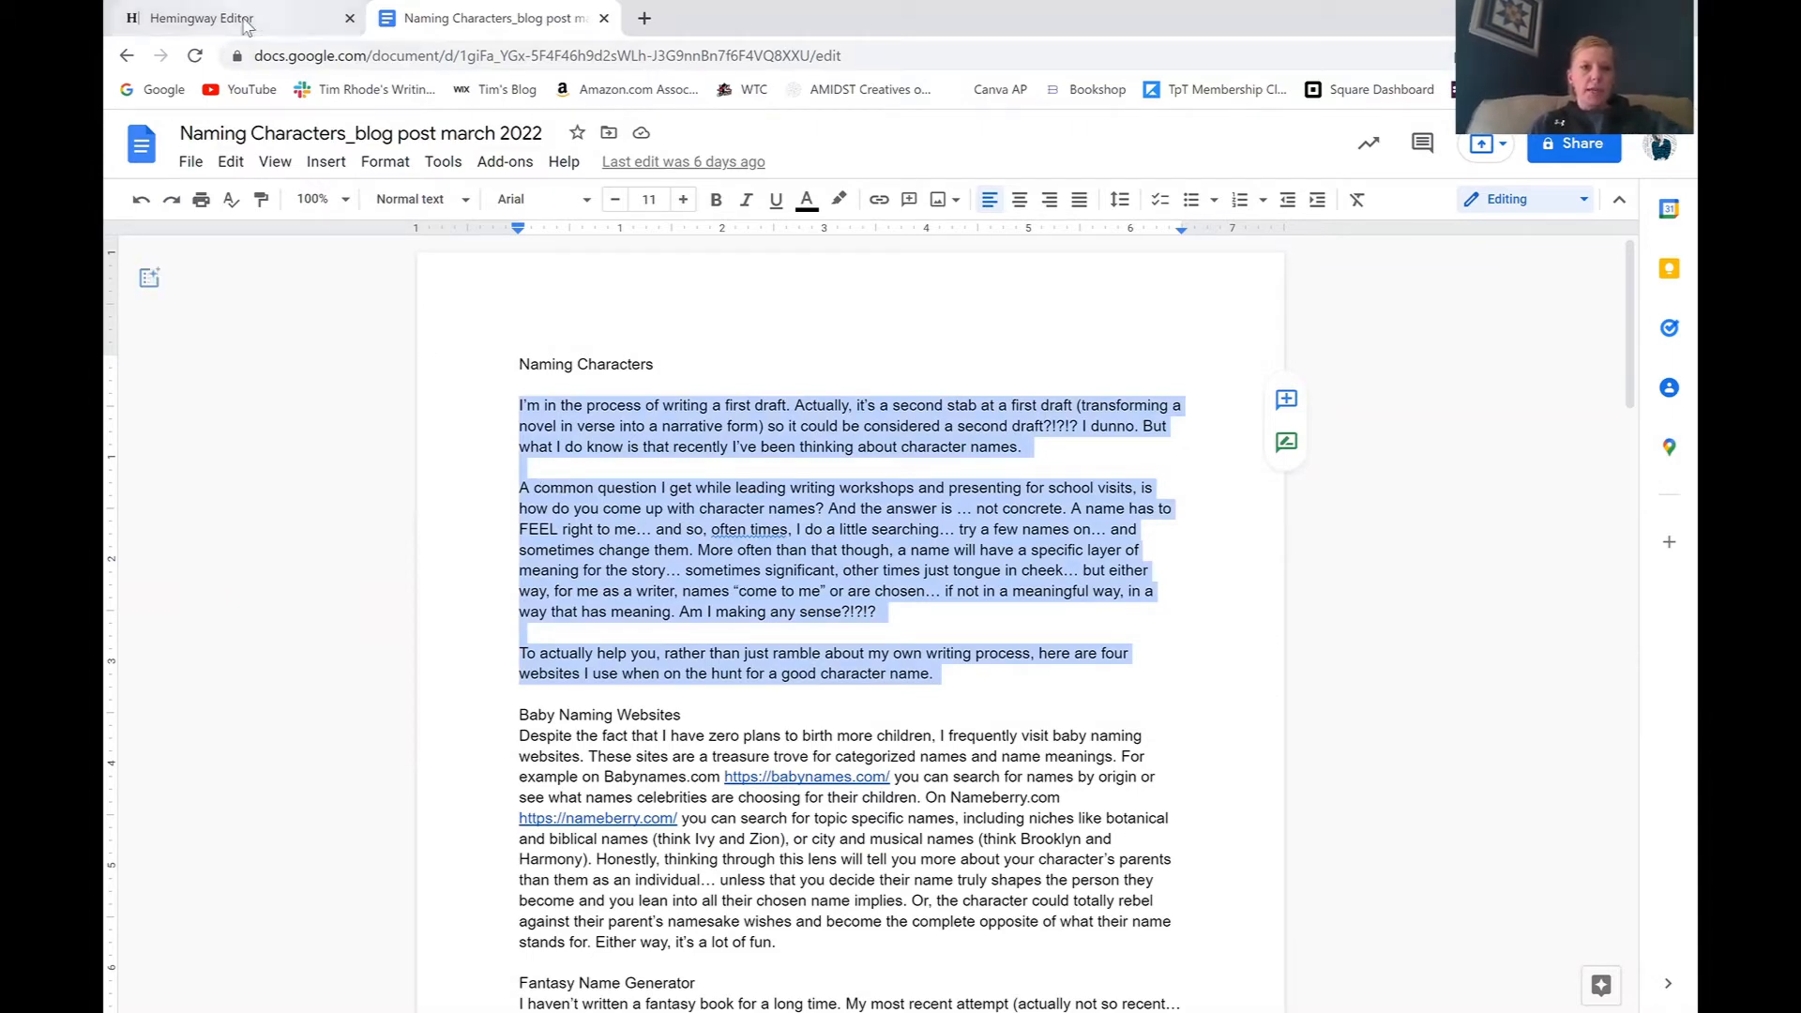
left_click(201, 17)
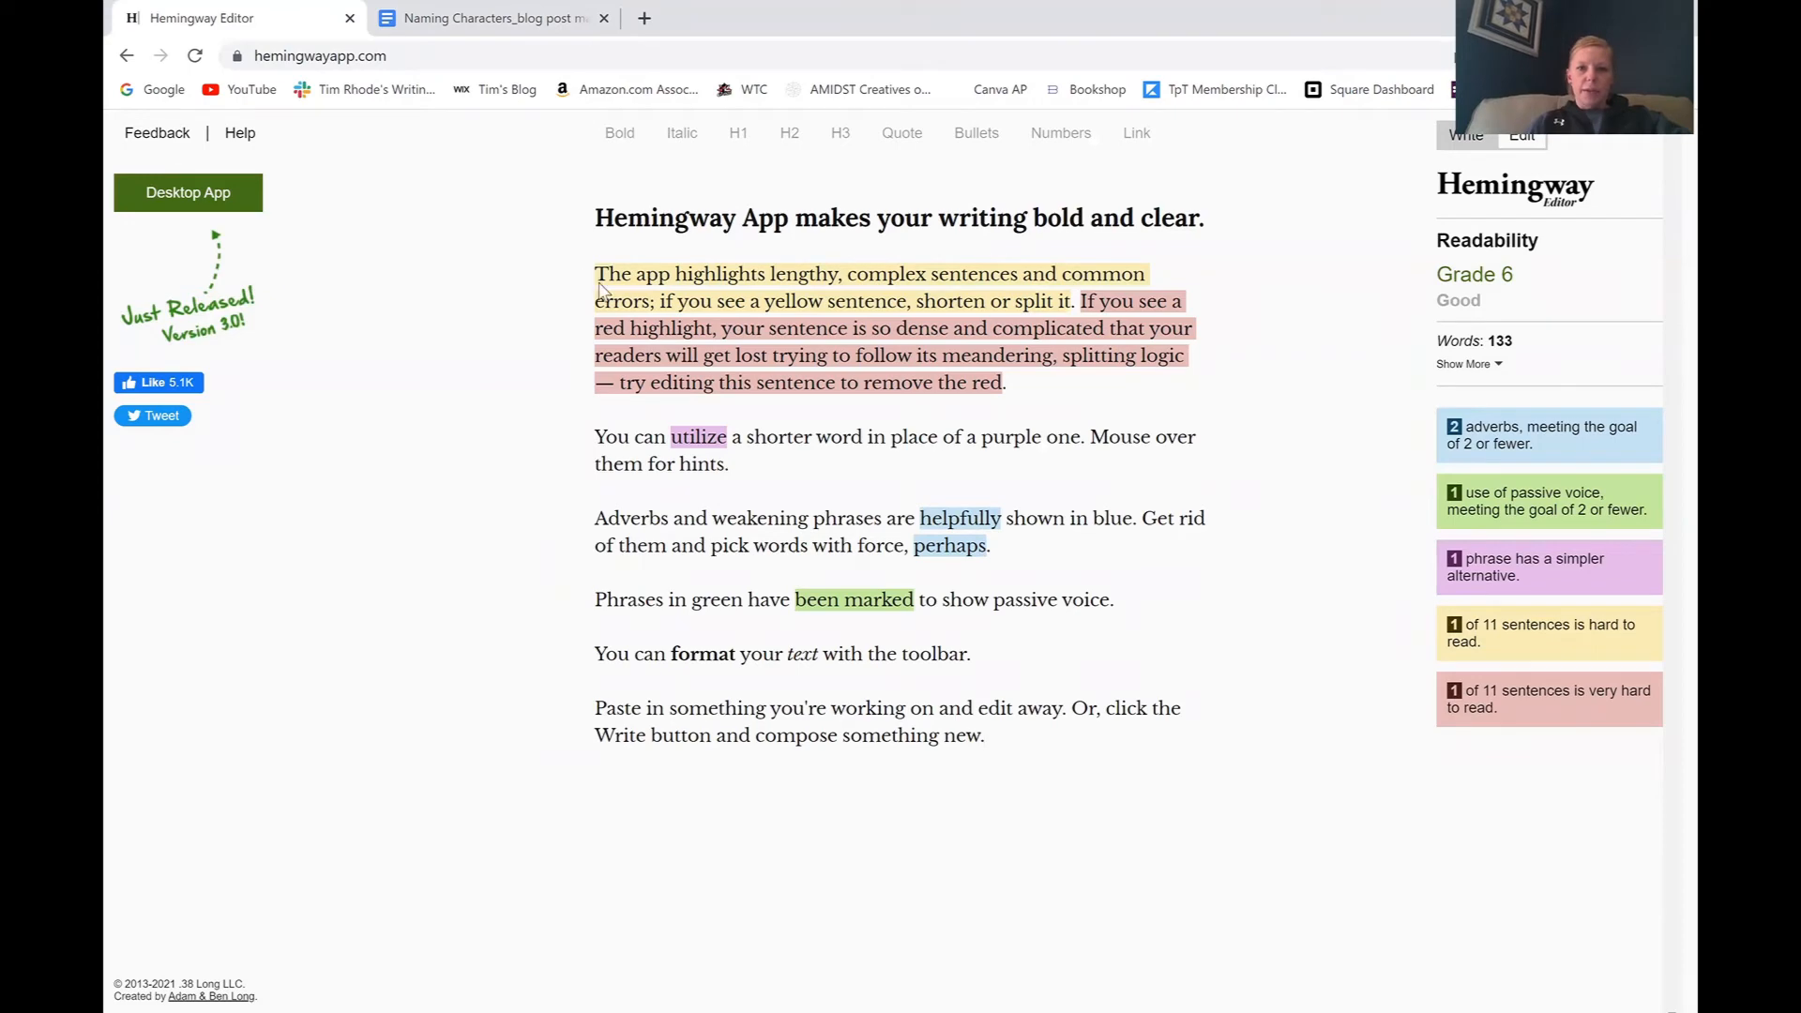
- Paste the three copied paragraphs over Hemingway Editor's sample text
left_click_drag(597, 273, 983, 735)
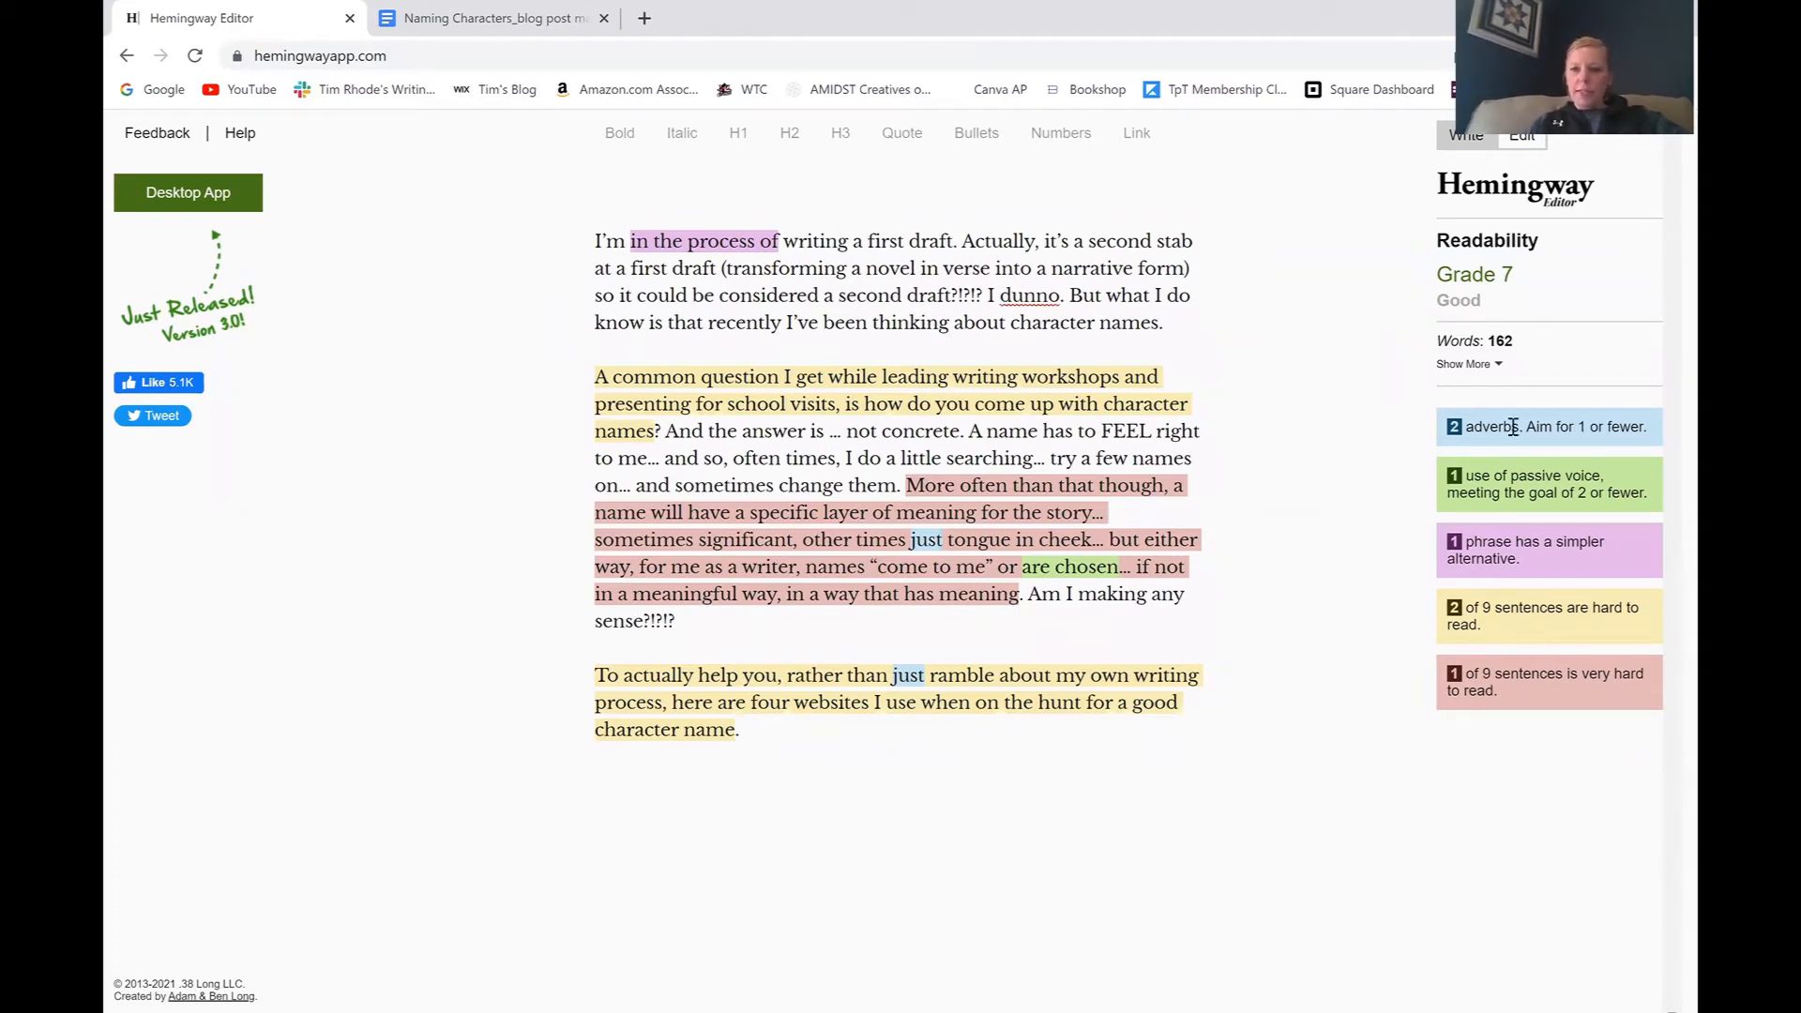
left_click(738, 729)
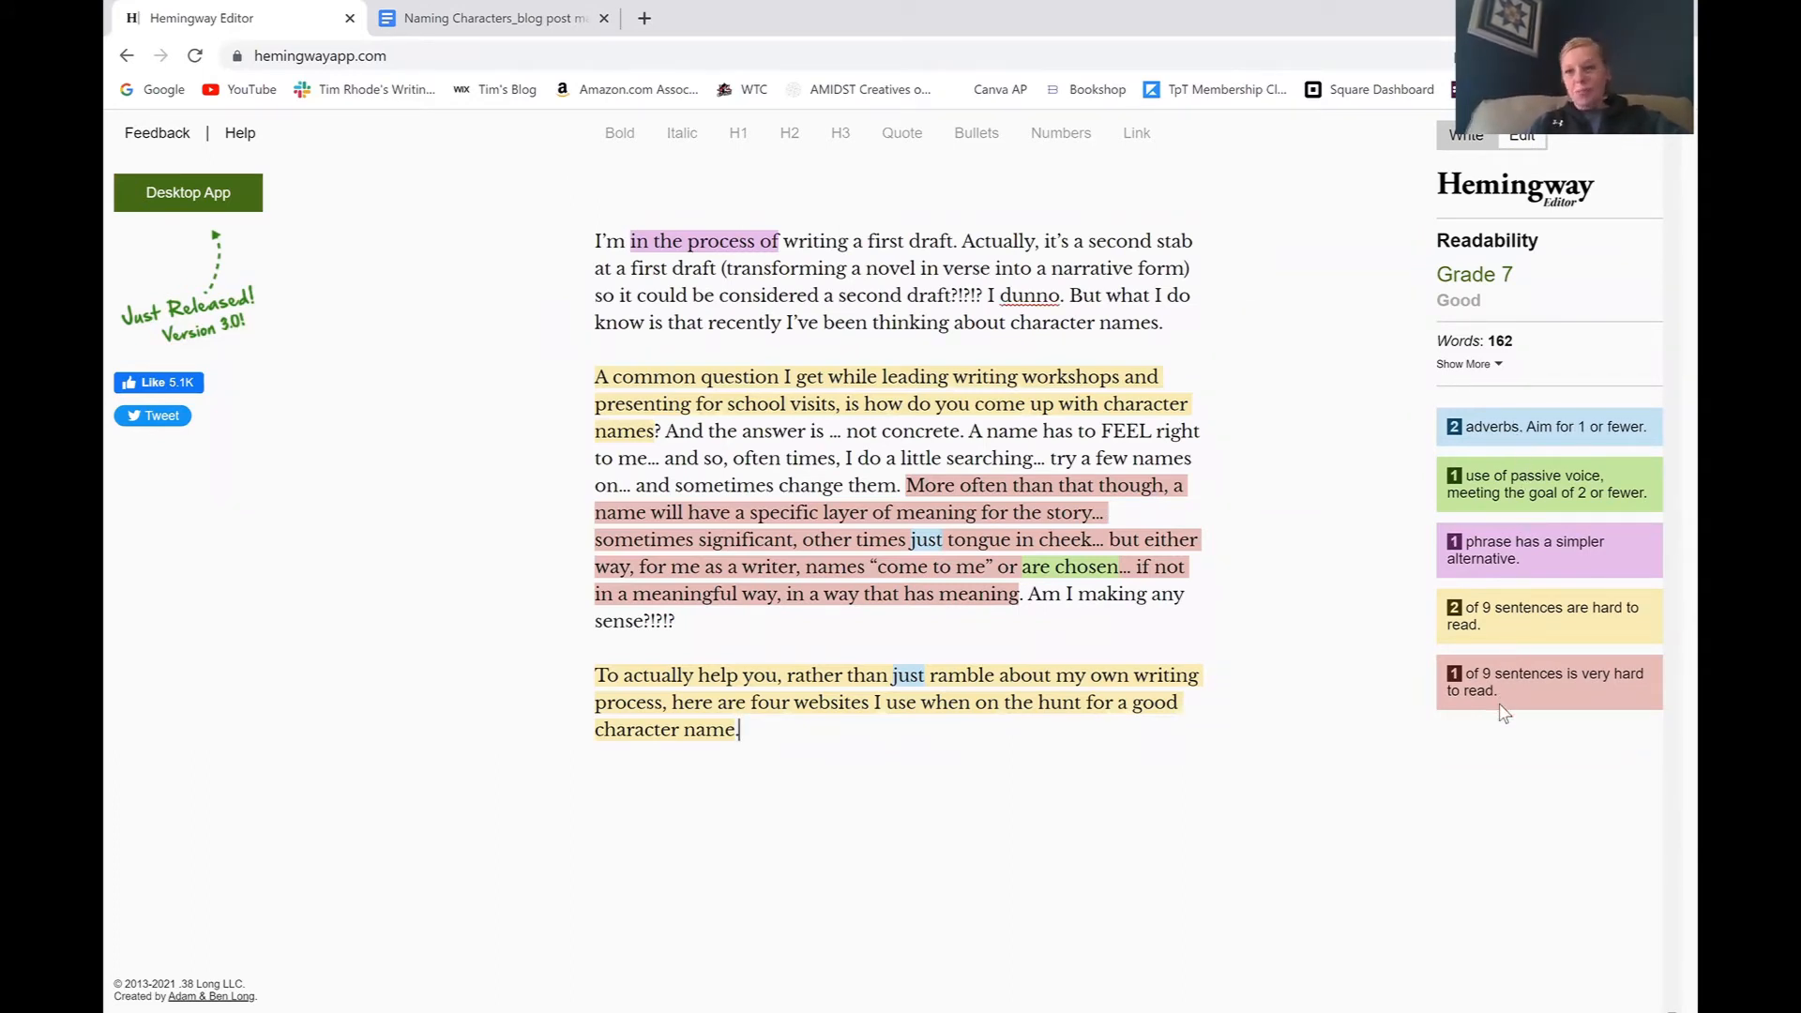
mouse_move(1359, 754)
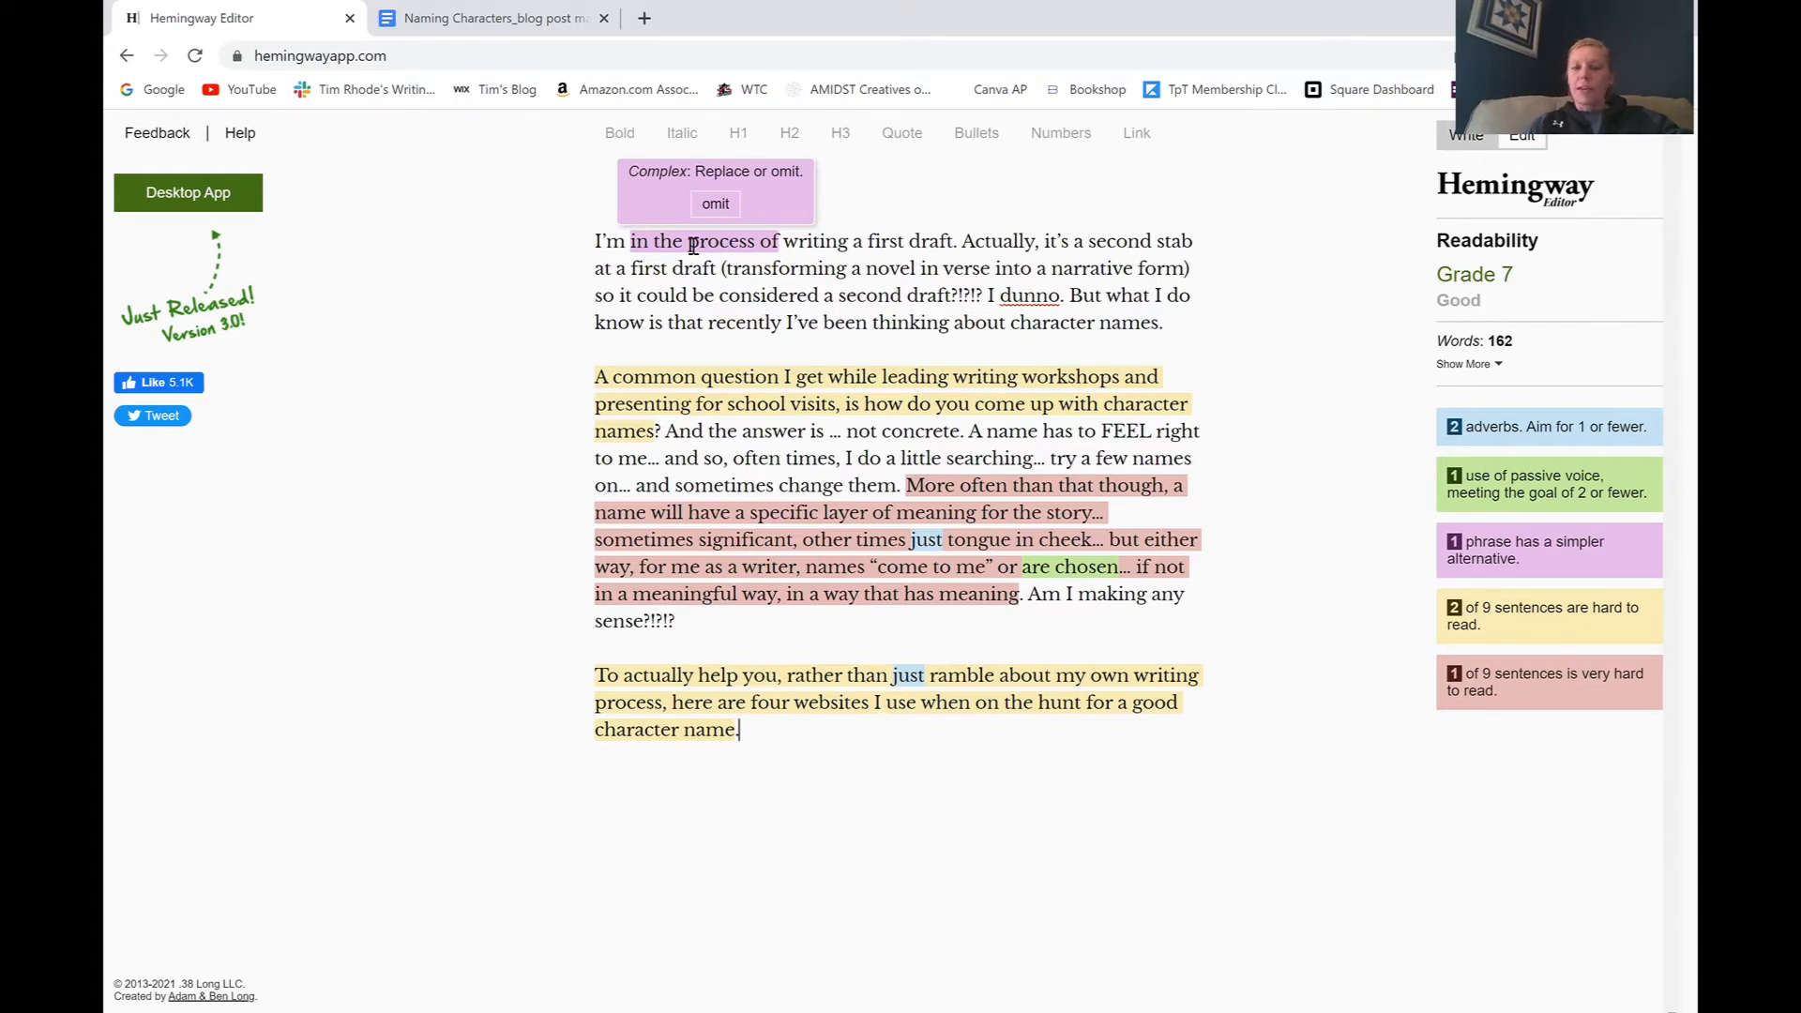
- Omit the purple phrase 'in the process of' from the first sentence
left_click(715, 203)
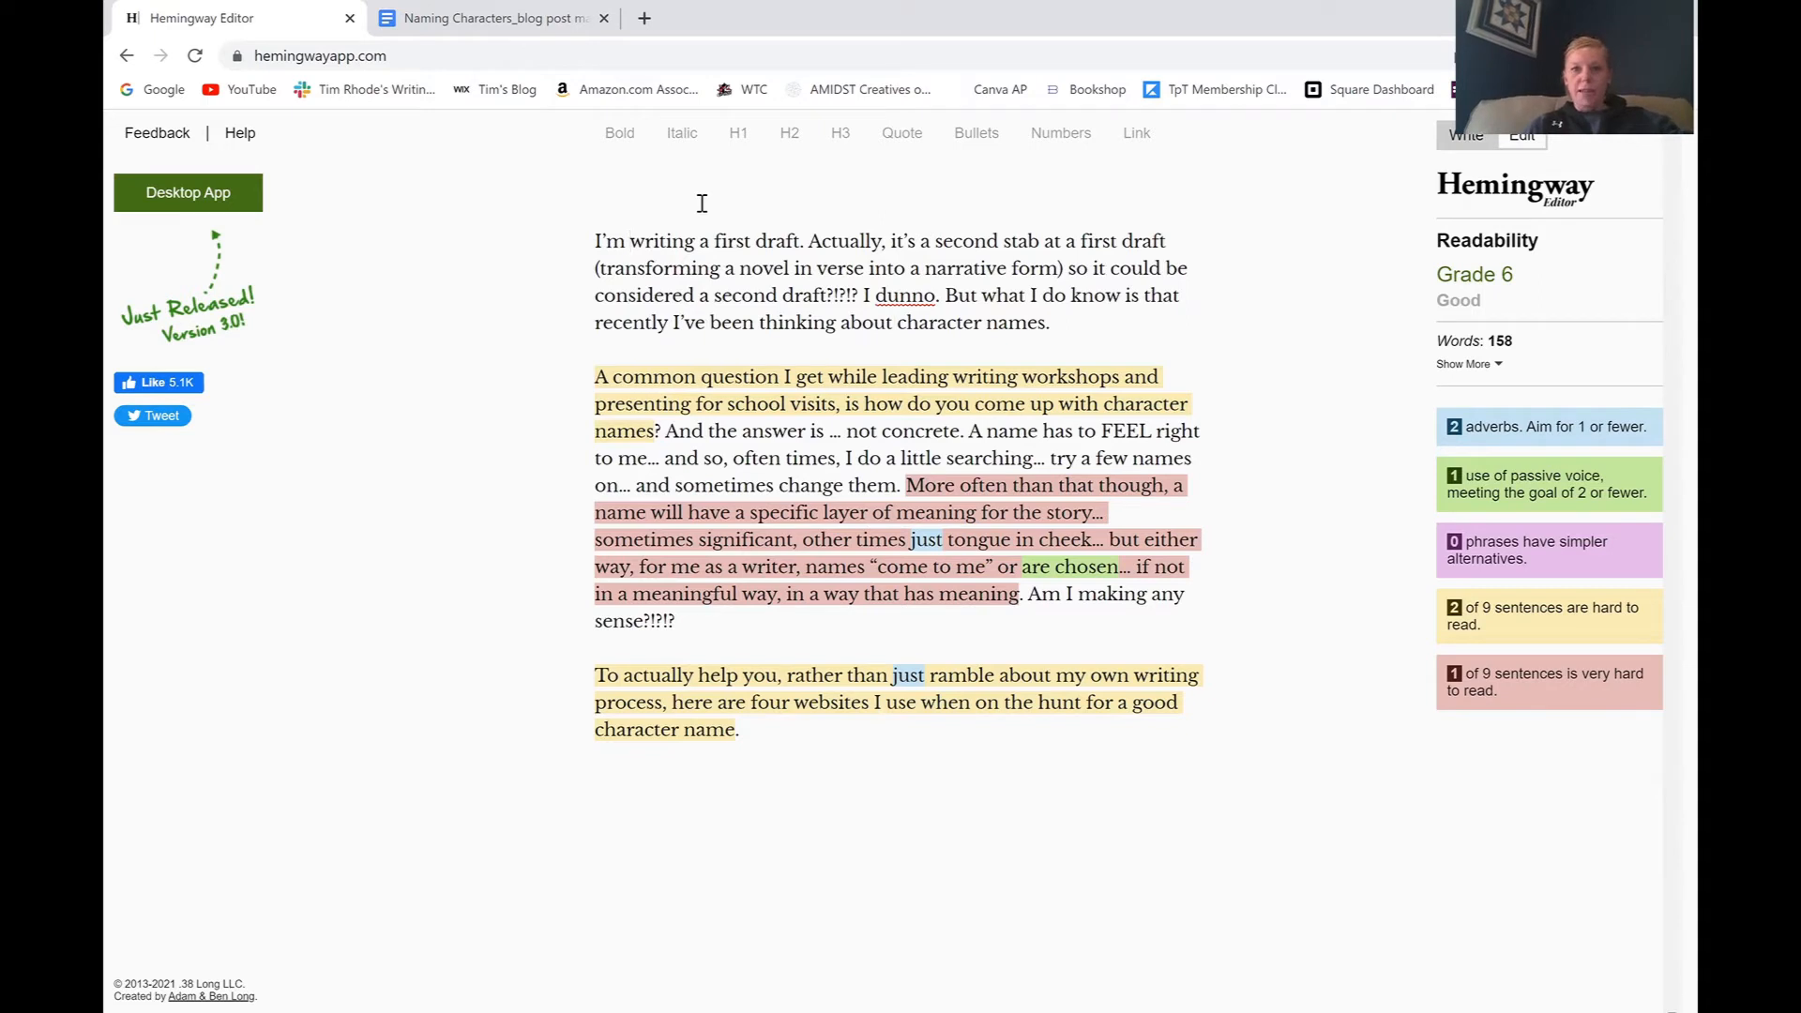
mouse_move(582, 353)
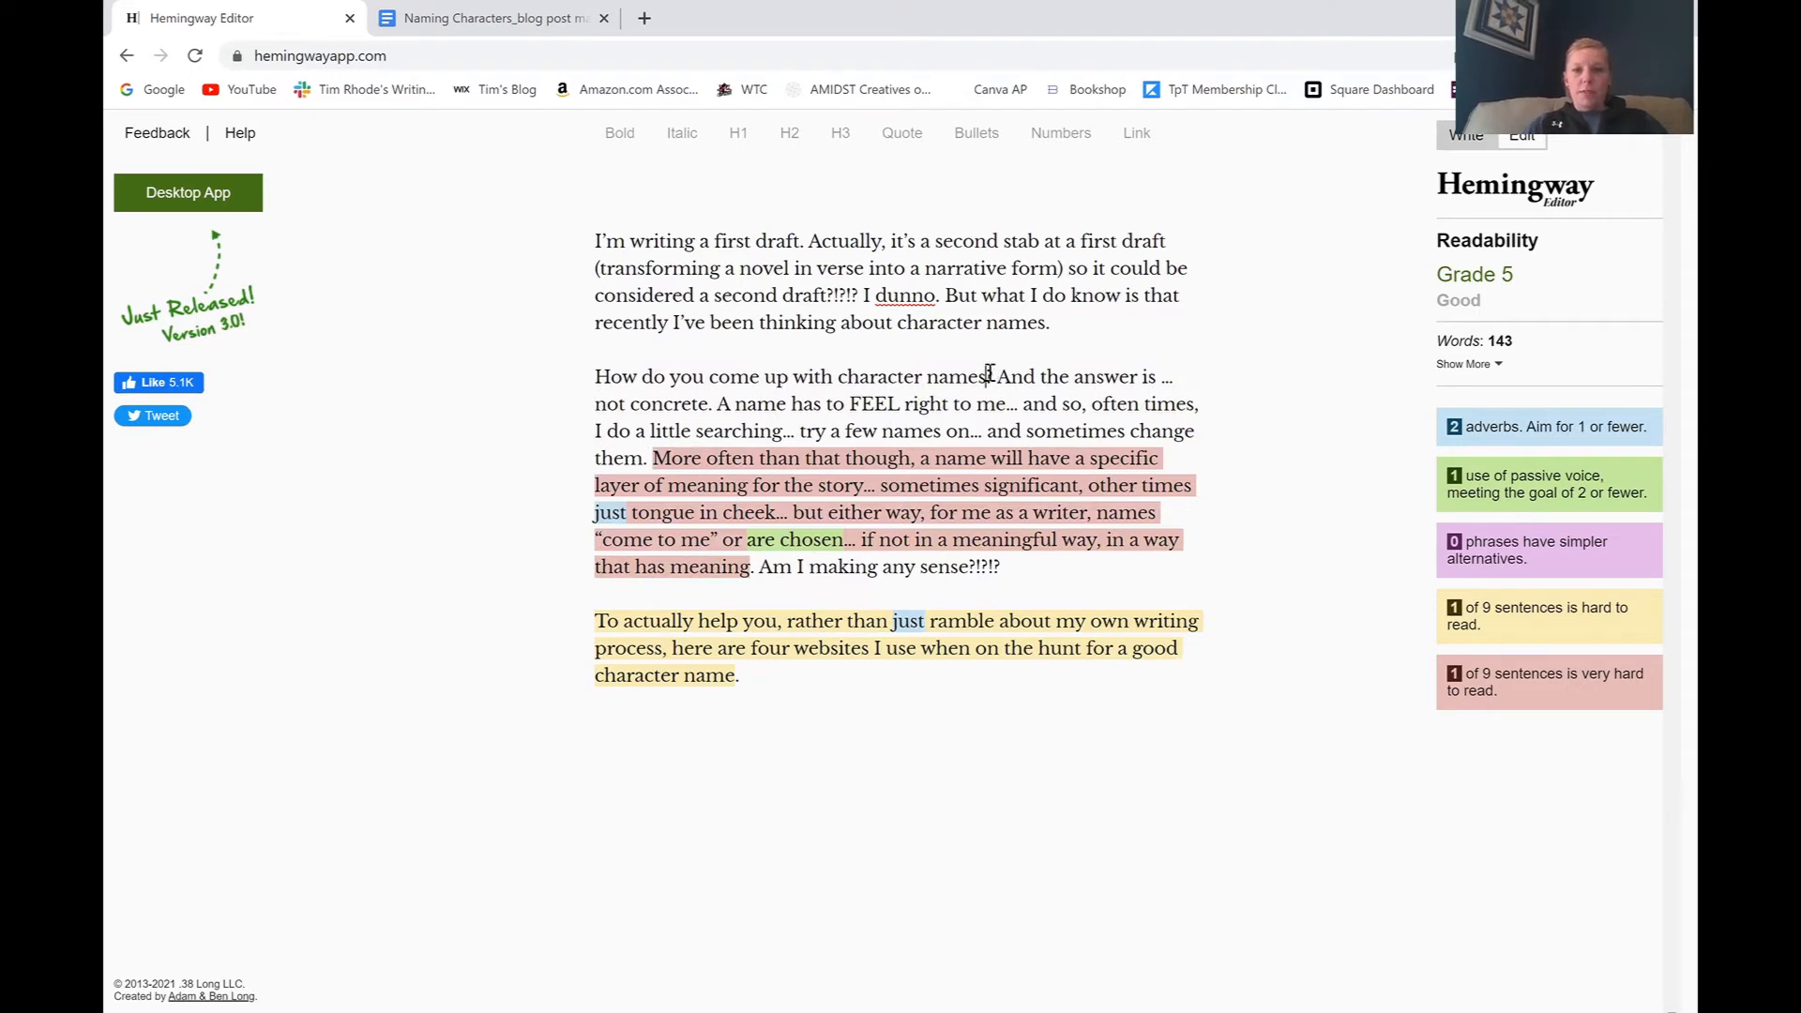
- Replace the second paragraph's workshop wording with the 'How do you come up with character names' question
type("is a question I am")
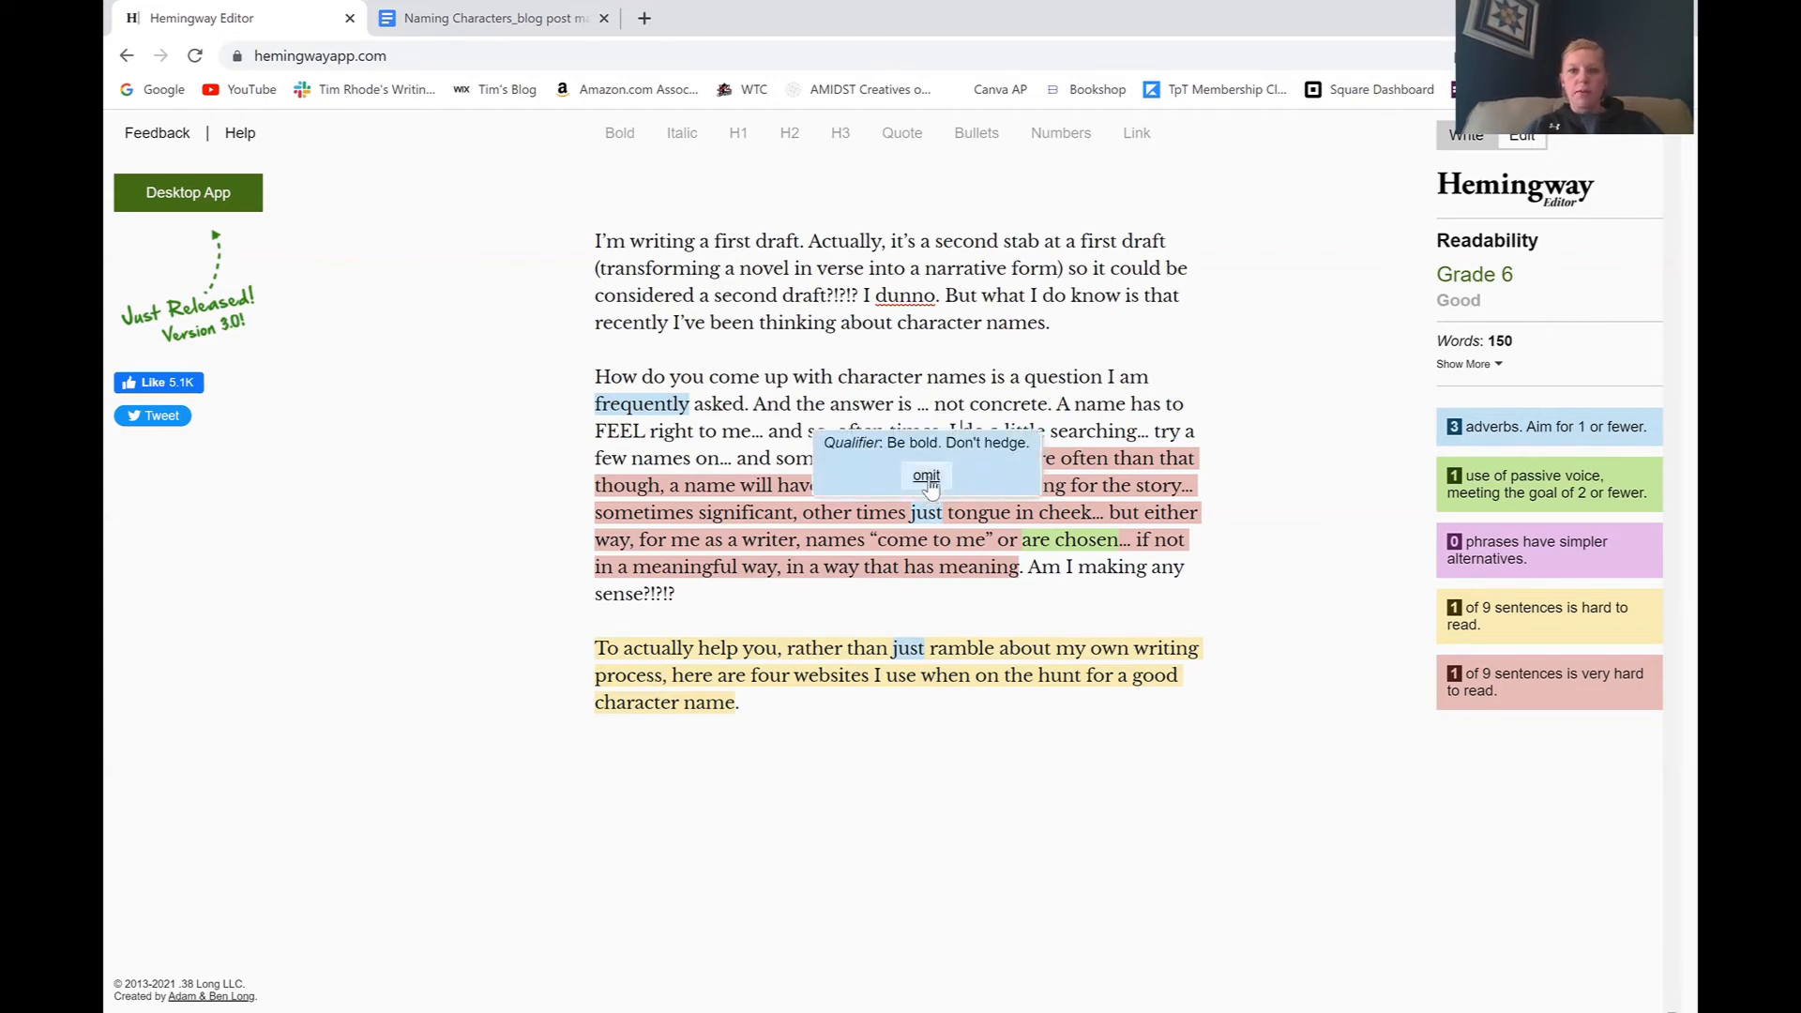
- Omit the qualifier in the second paragraph's long red sentence and begin editing that sentence
left_click(925, 476)
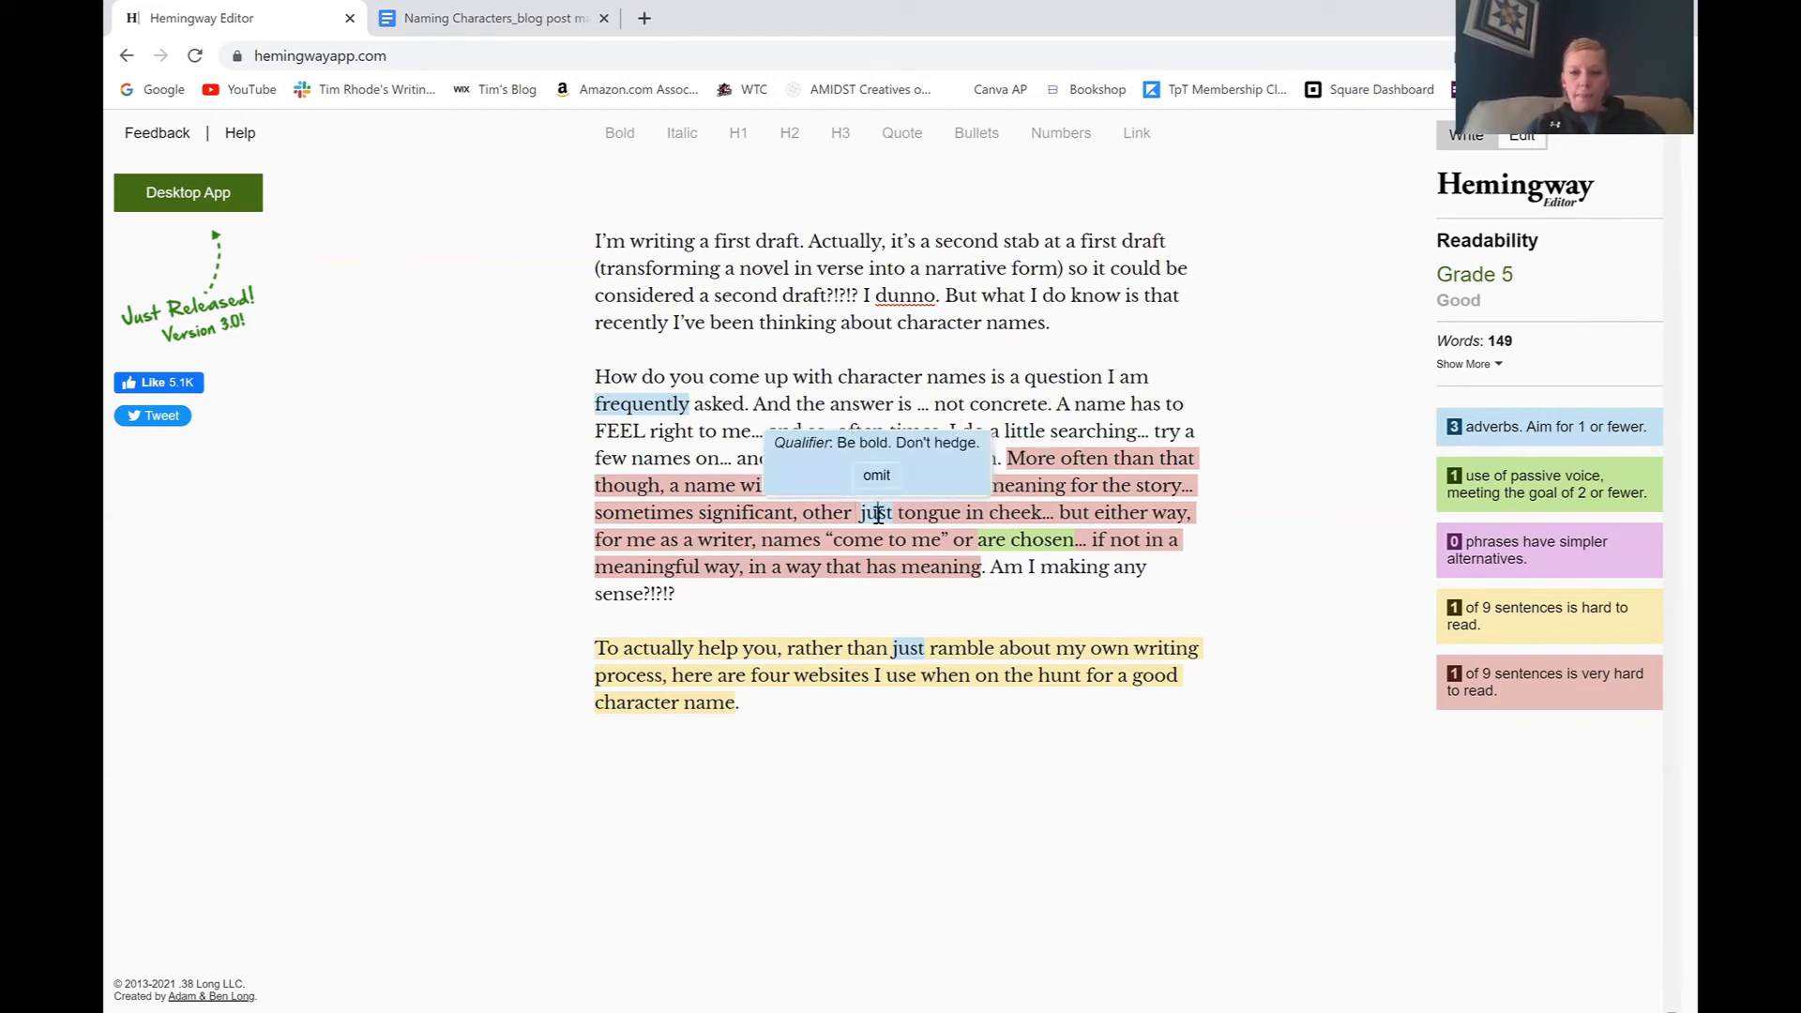
left_click(875, 474)
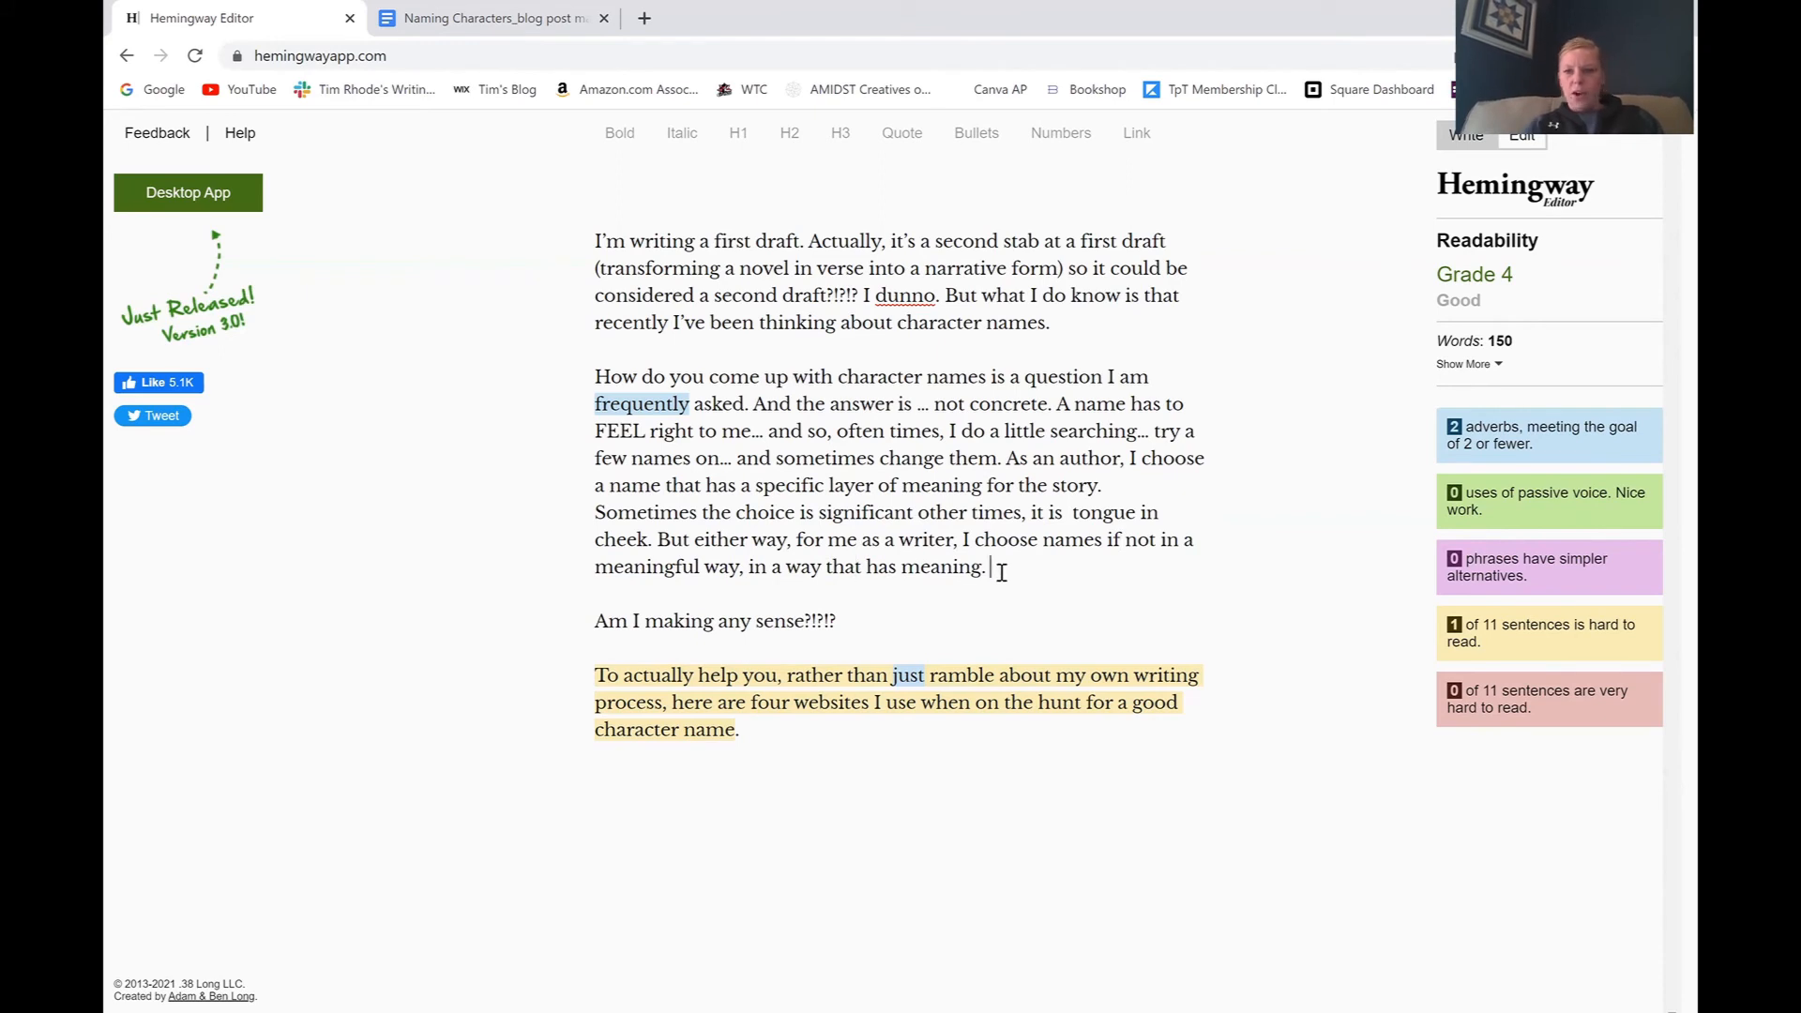
- Select the three rewritten 'As an author, I choose…' sentences to check them
left_click(1007, 459)
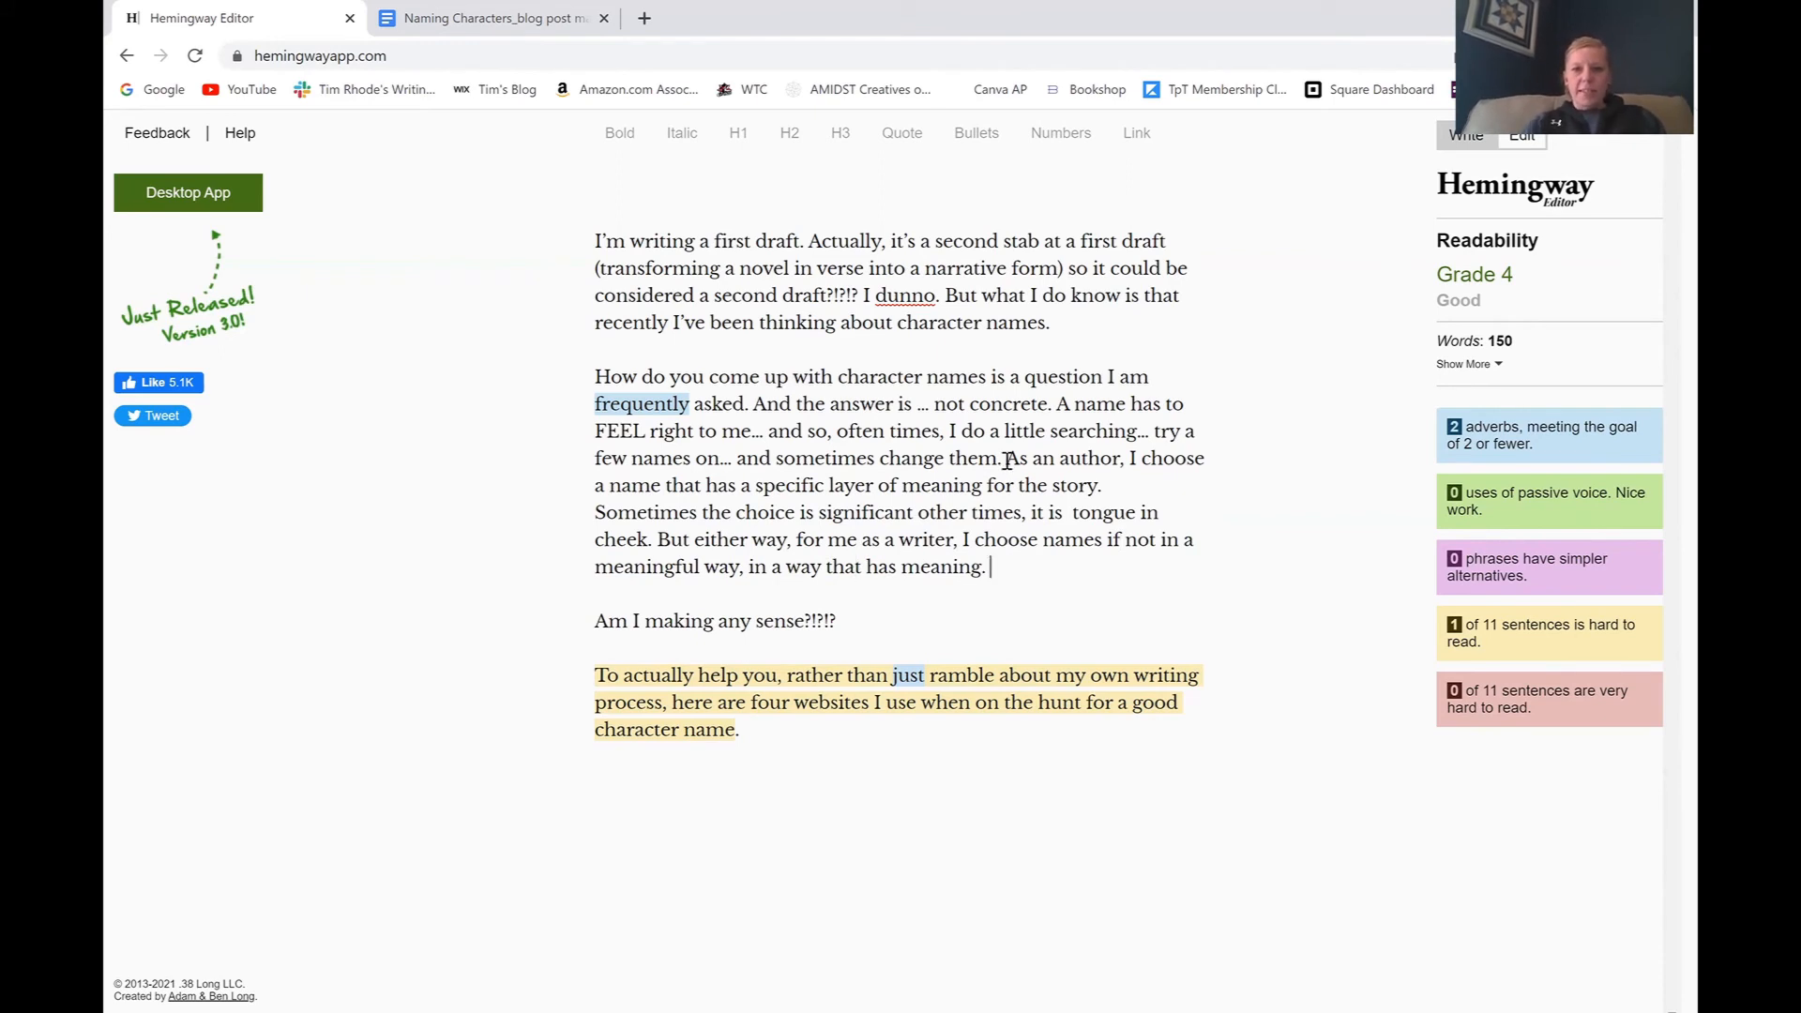
left_click_drag(1004, 459, 984, 566)
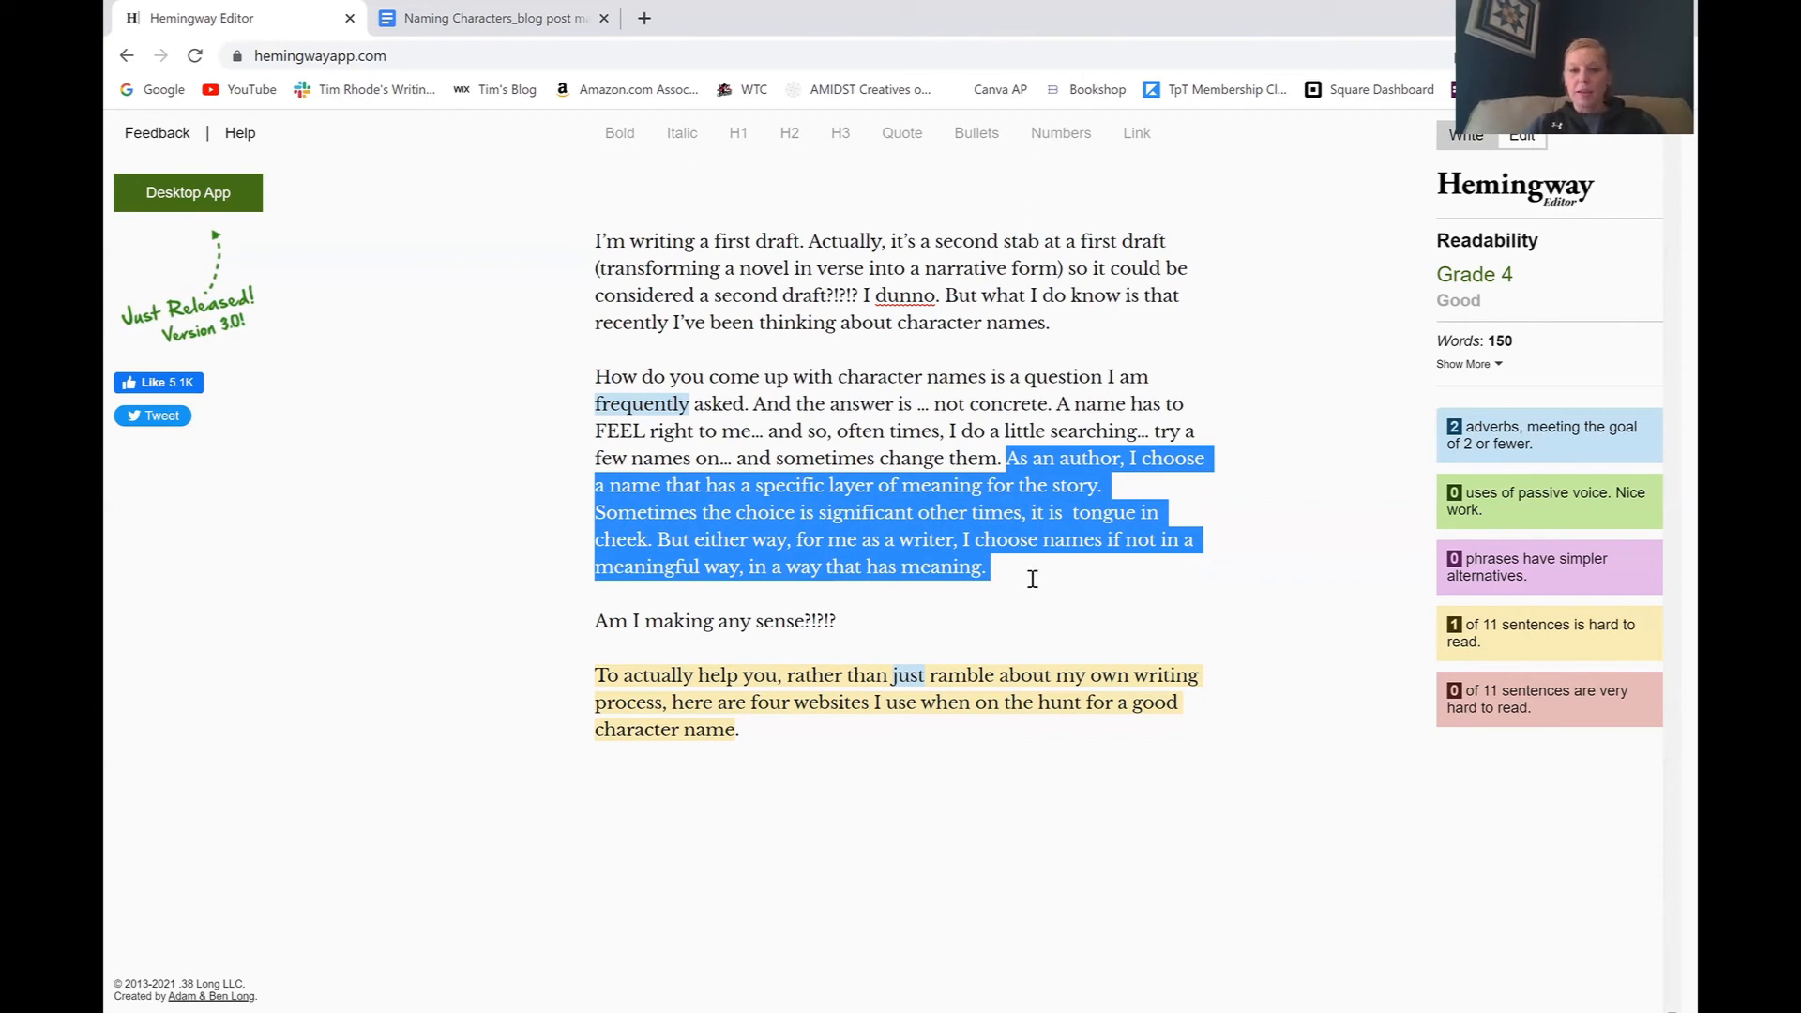
- Cut 'just' and 'rather than ramble about my own writing process,' from the last paragraph
left_click(986, 566)
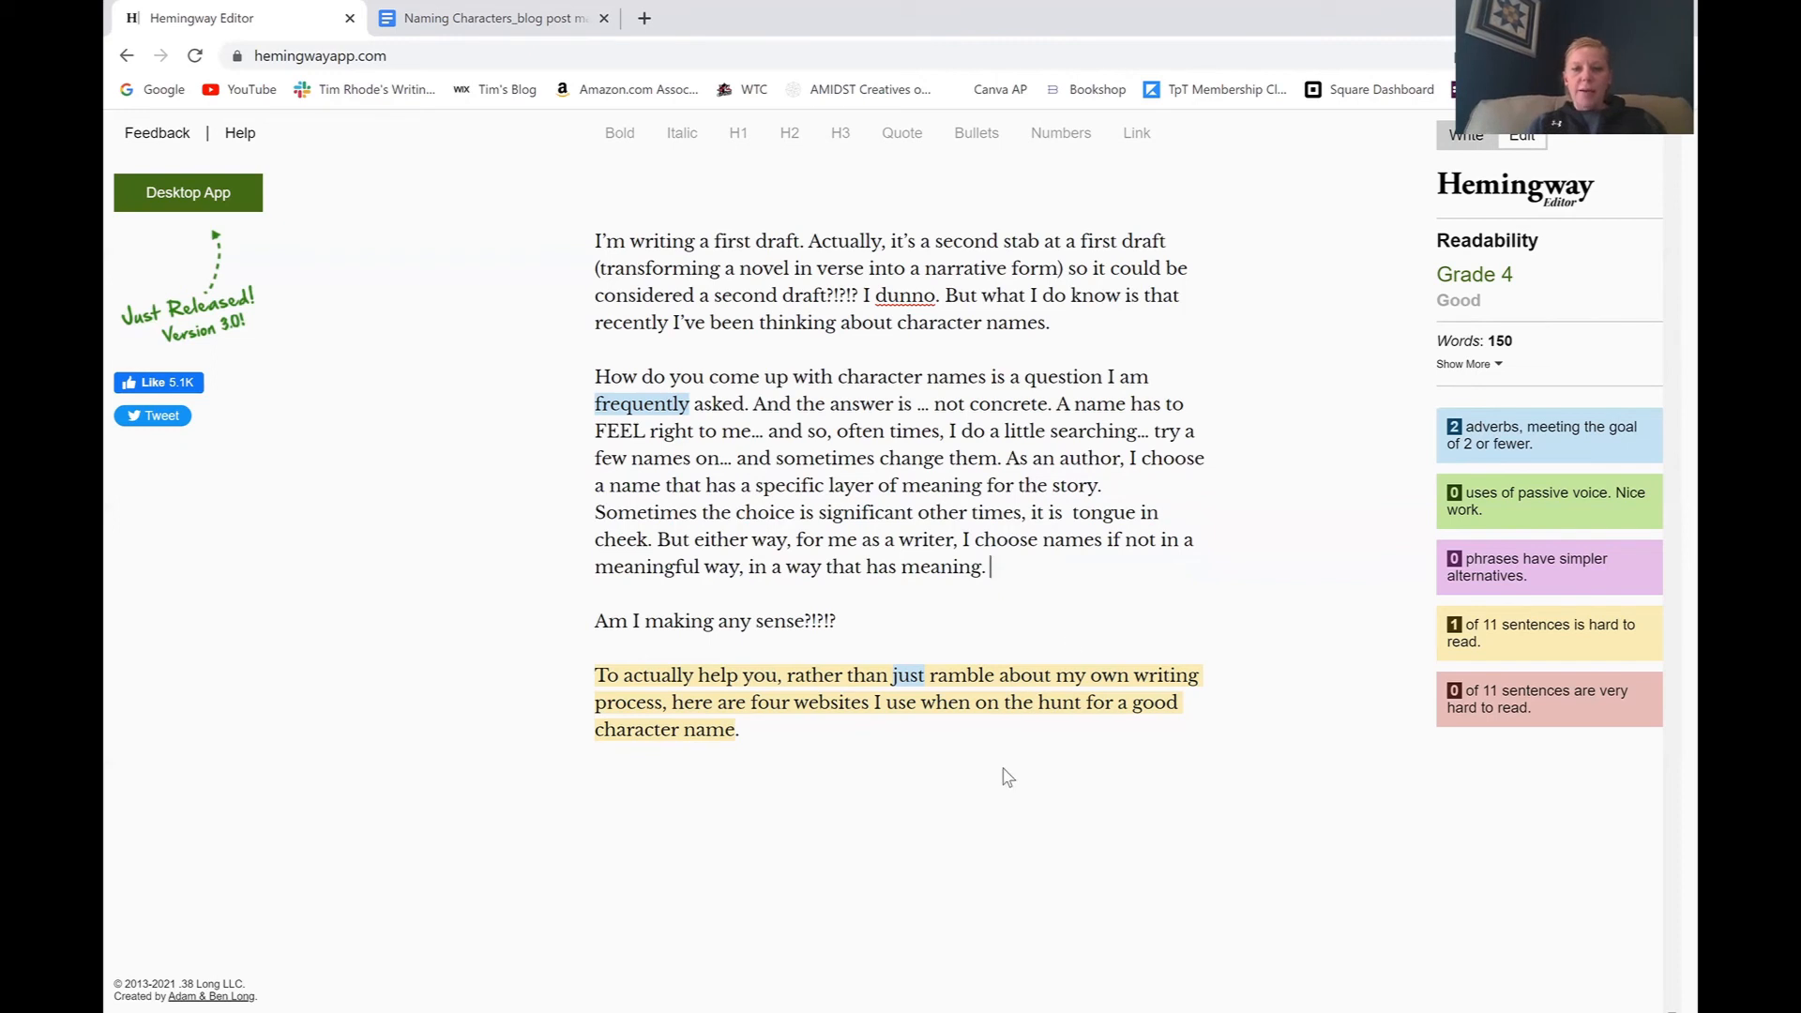
mouse_move(907, 674)
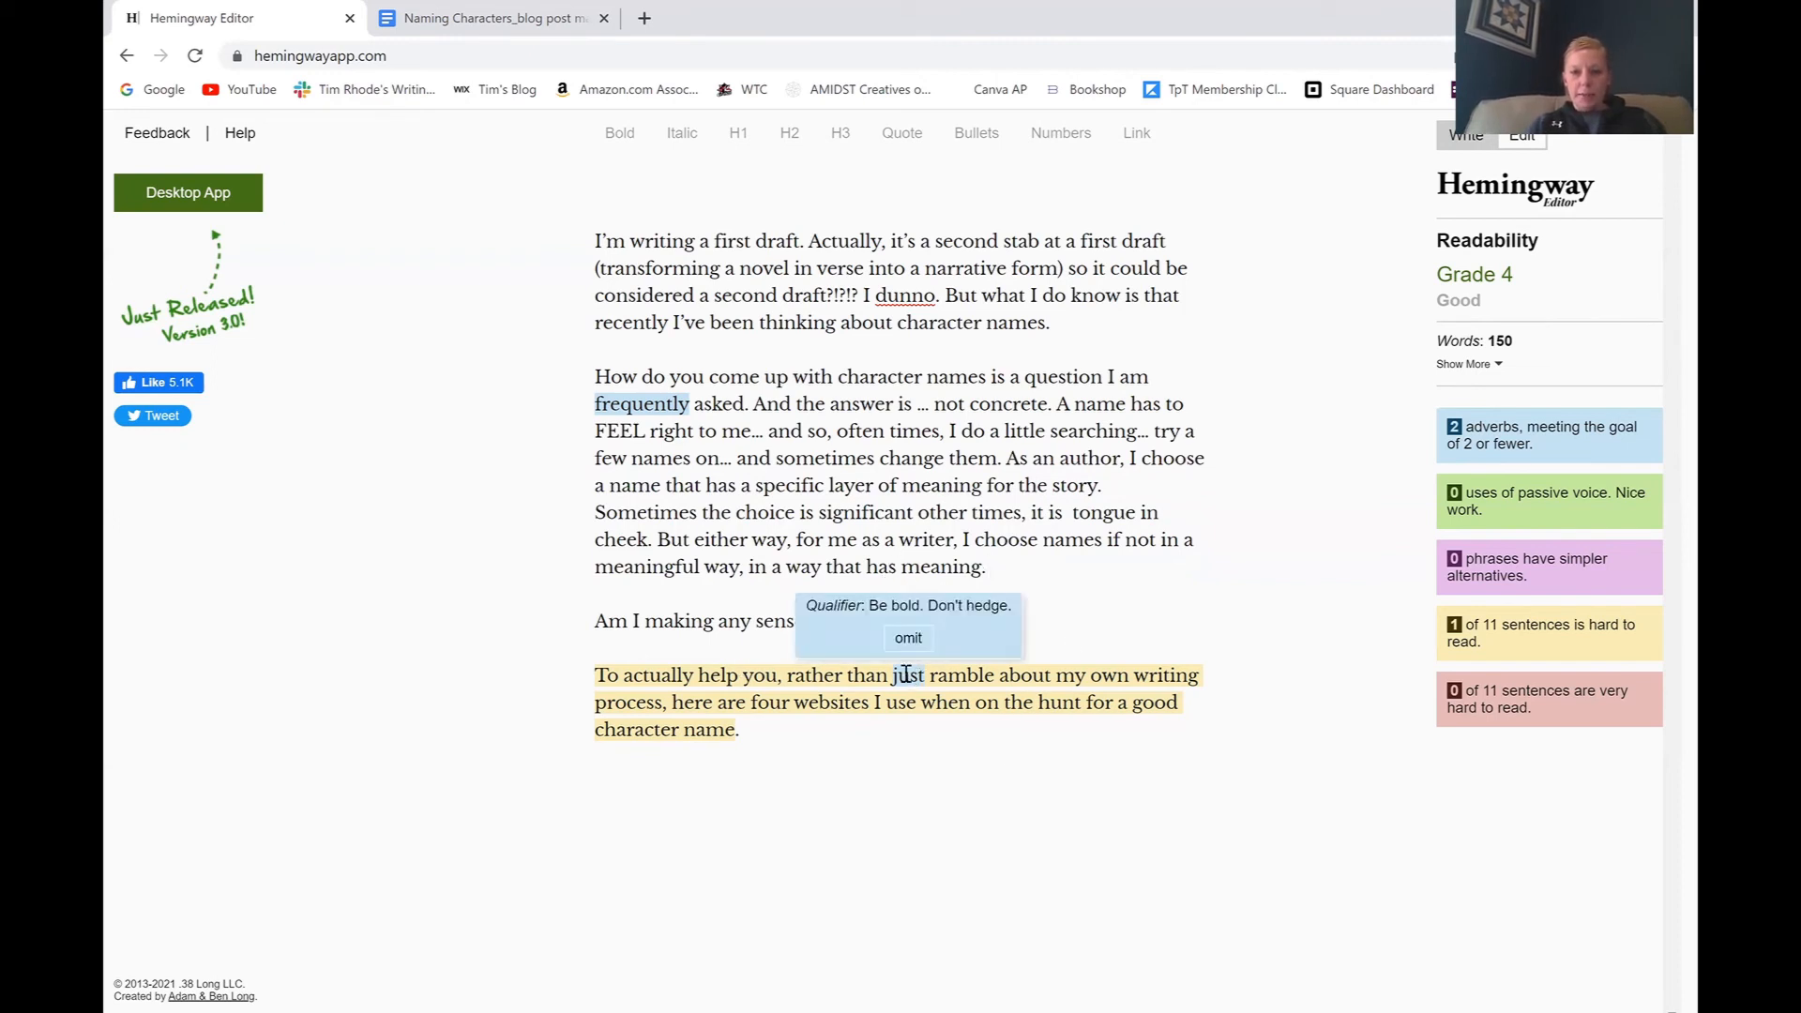
left_click(907, 638)
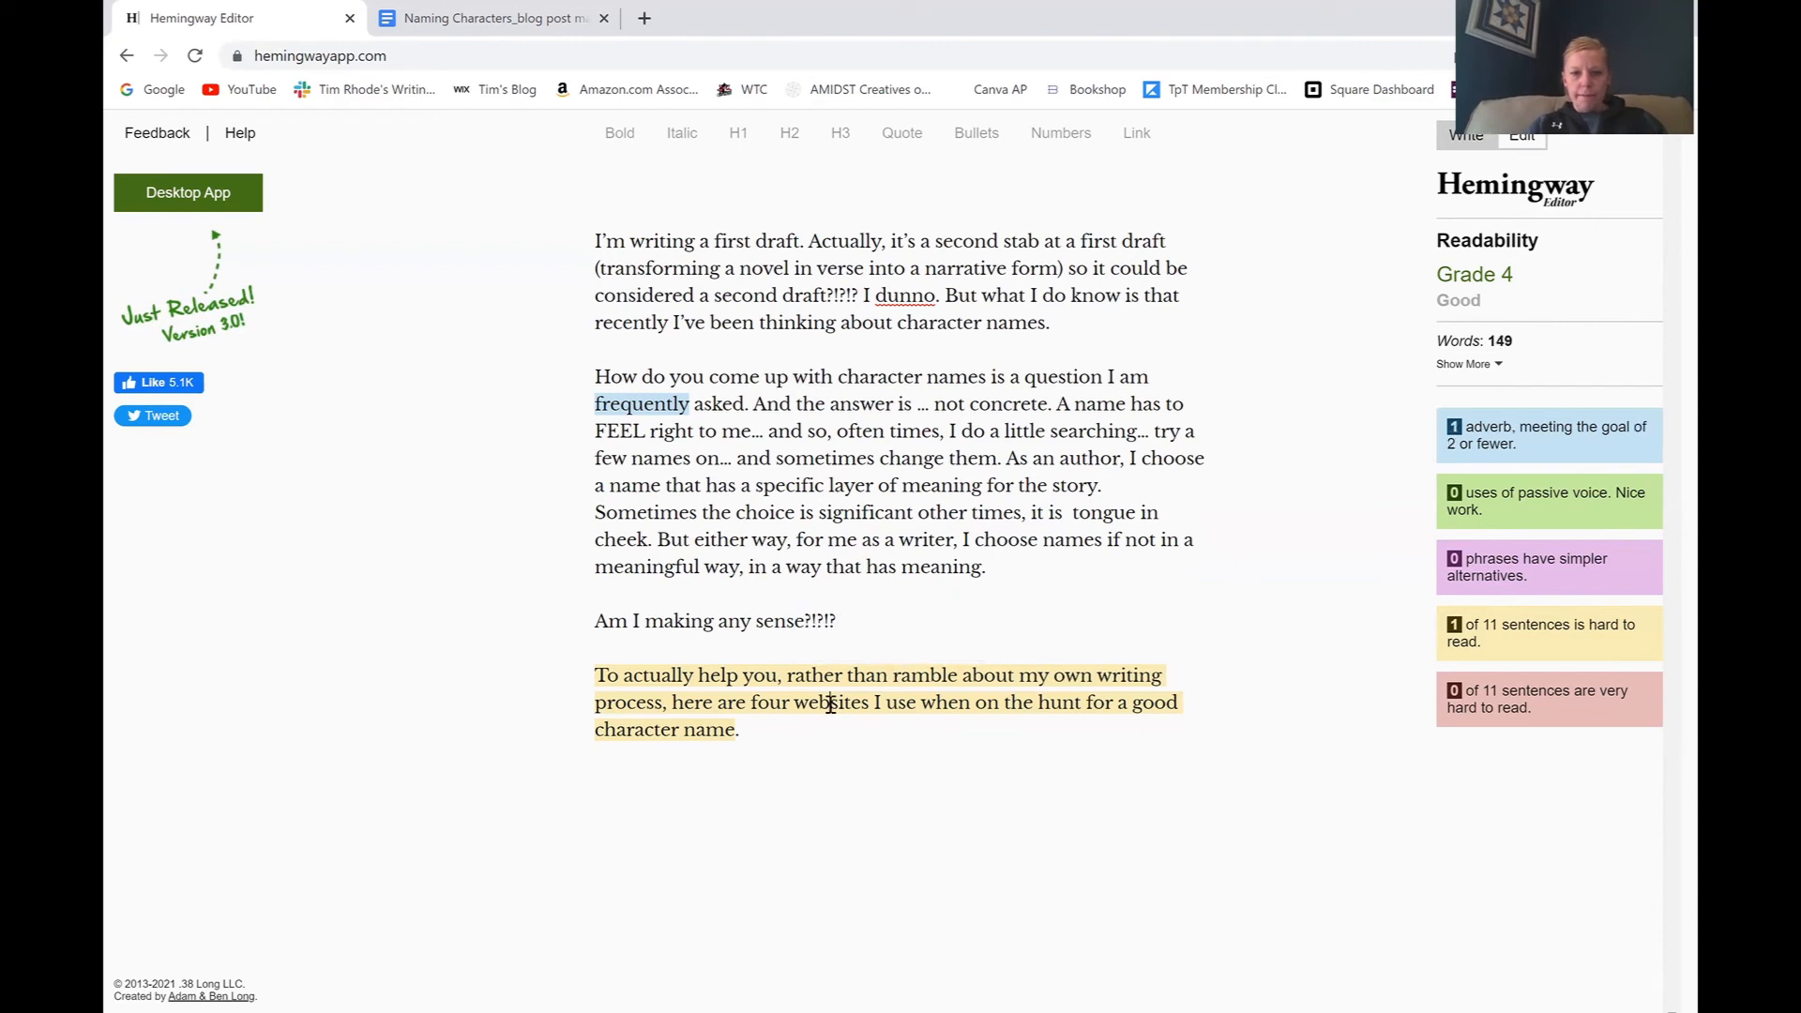
left_click_drag(784, 674, 713, 701)
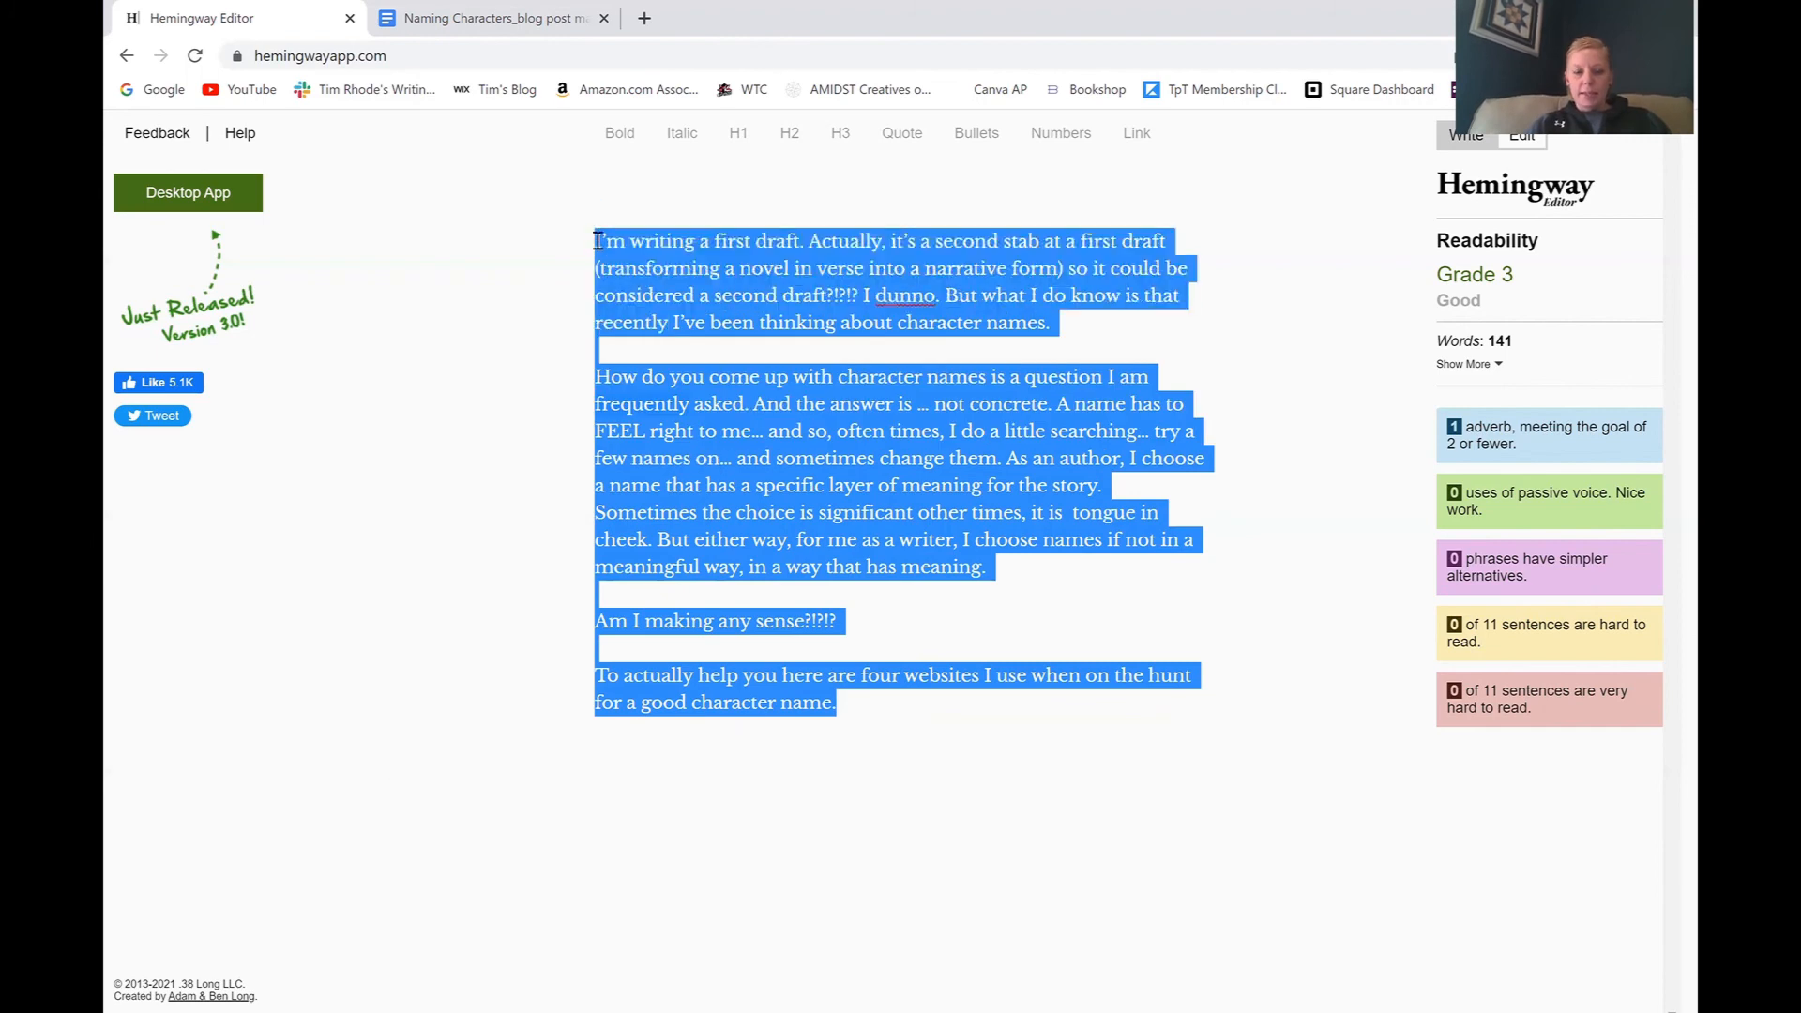
left_click(491, 17)
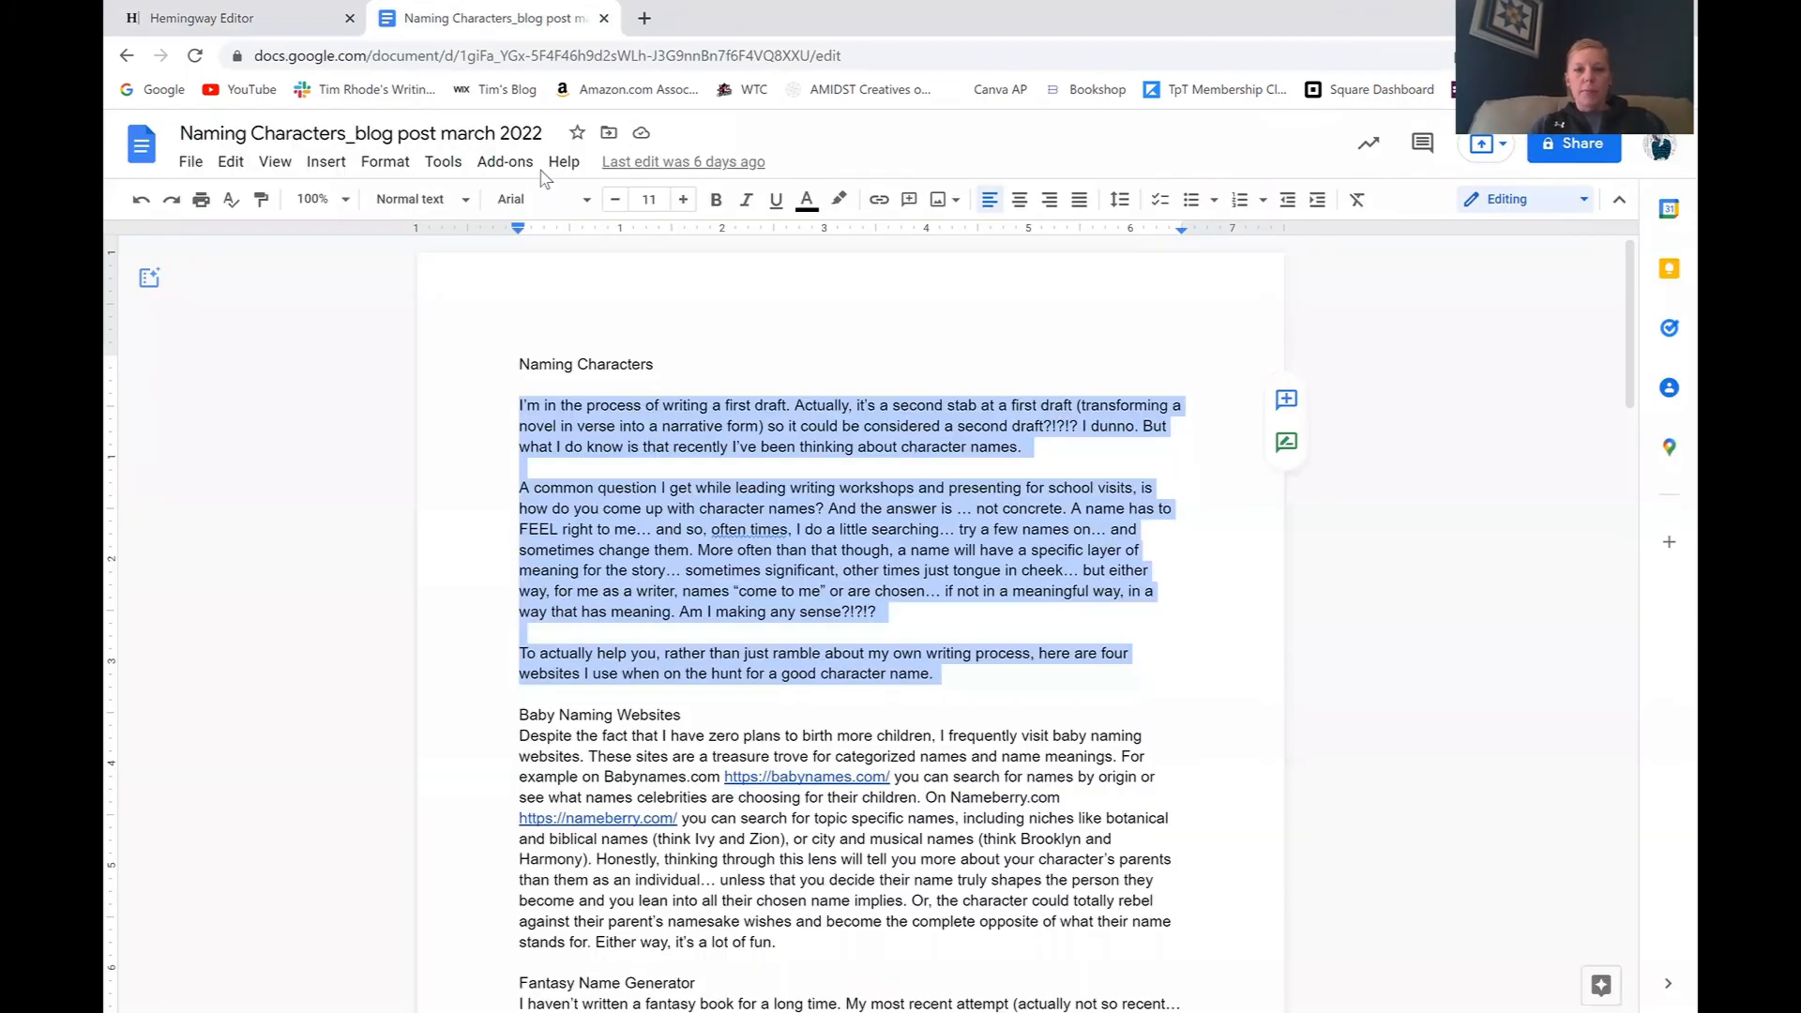